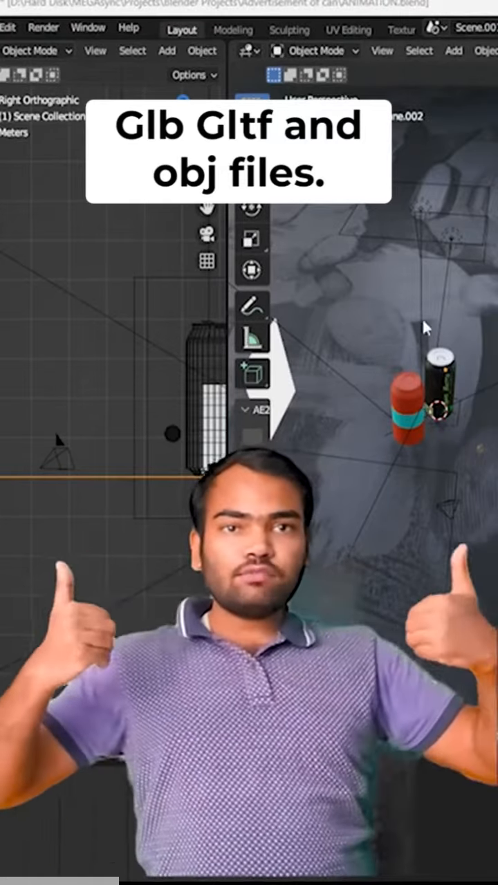
Show the File > Export submenu listing glTF 2.0 (.glb/.gltf) and Wavefront (.obj) formats
{"action": "left_click", "coordinate": [9, 27]}
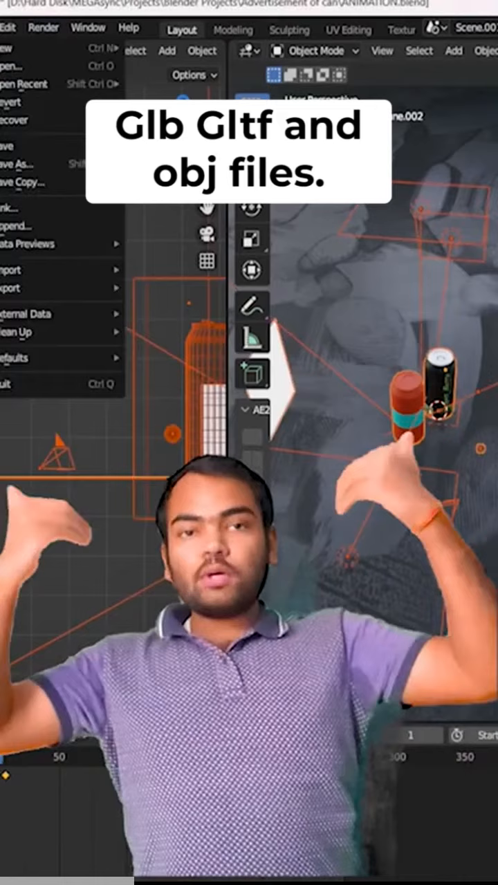
{"action": "left_click", "coordinate": [17, 287]}
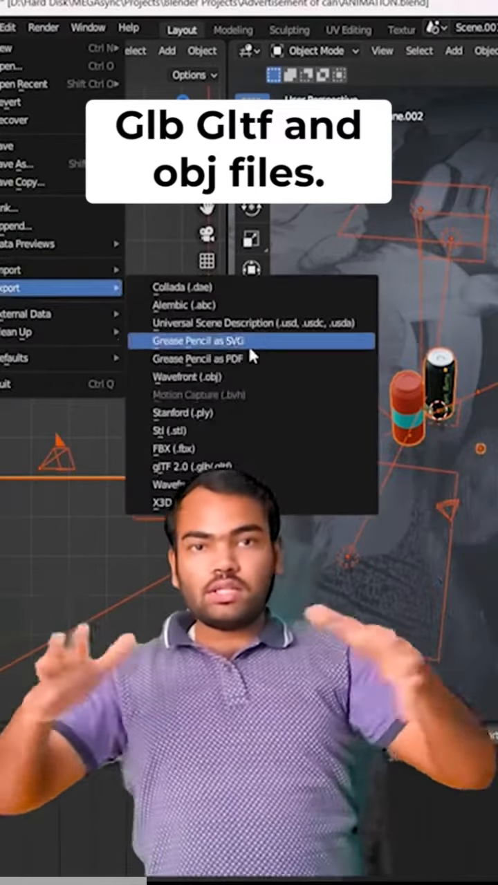
{"action": "mouse_move", "coordinate": [249, 466]}
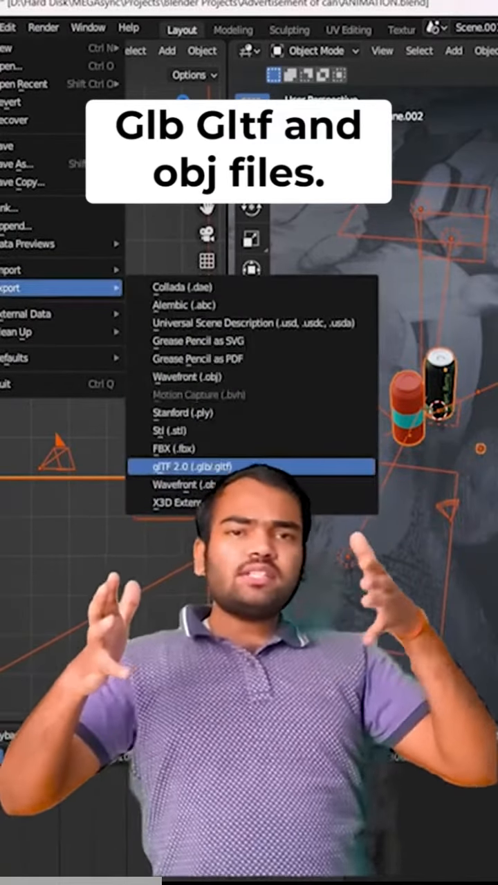